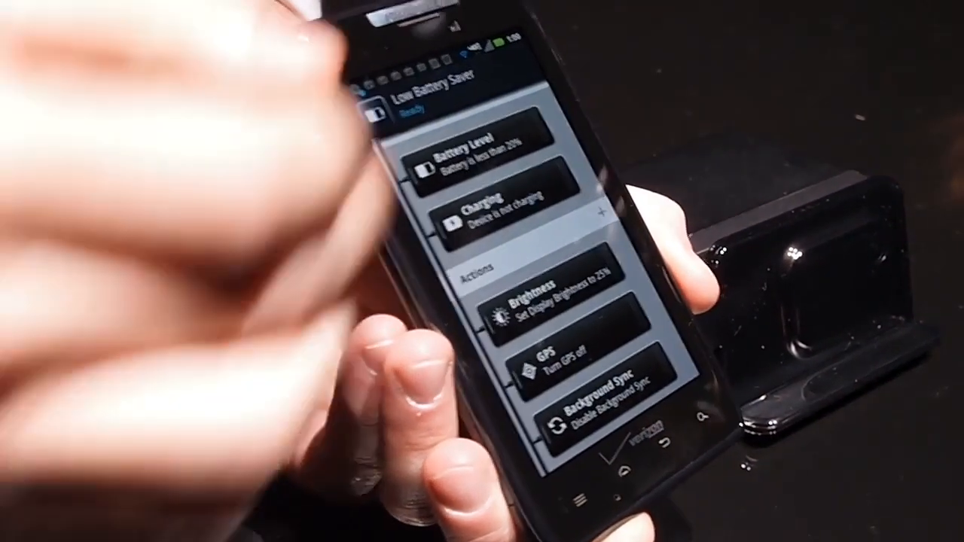
View the Low Battery Saver rule: below 20% and not charging dims brightness, turns off GPS and sync
left_click(482, 147)
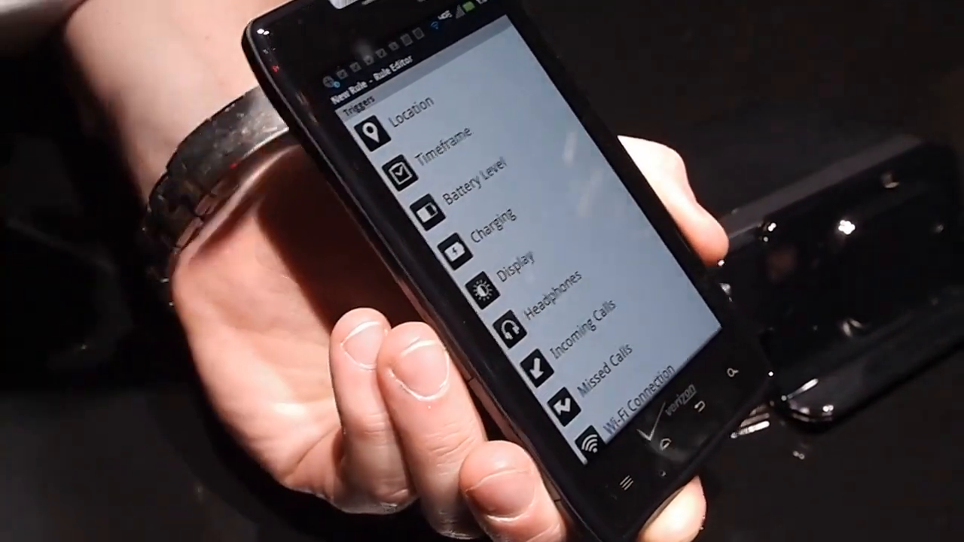
Browse the new rule's Triggers and Actions lists, from Send Text Message down to Background Sync
scroll("down", 3)
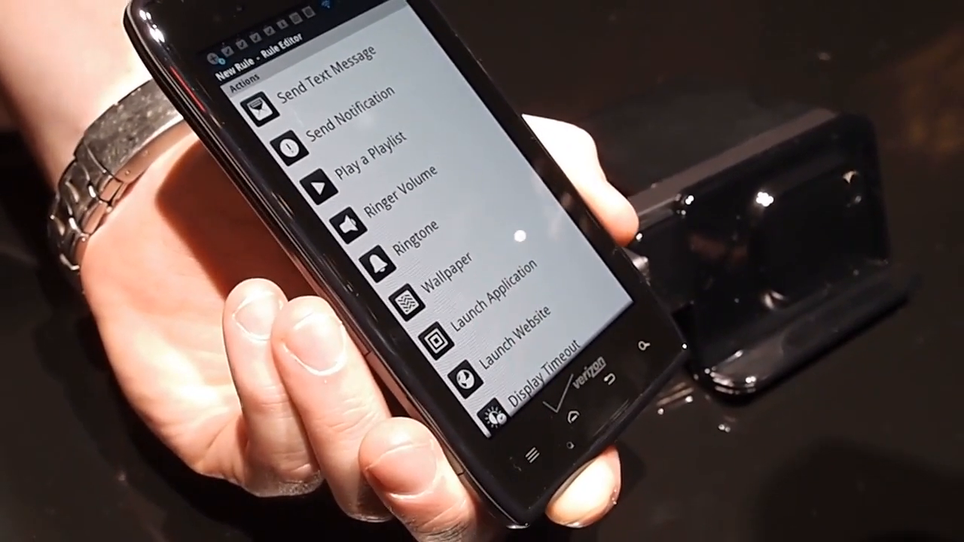
scroll("down", 3)
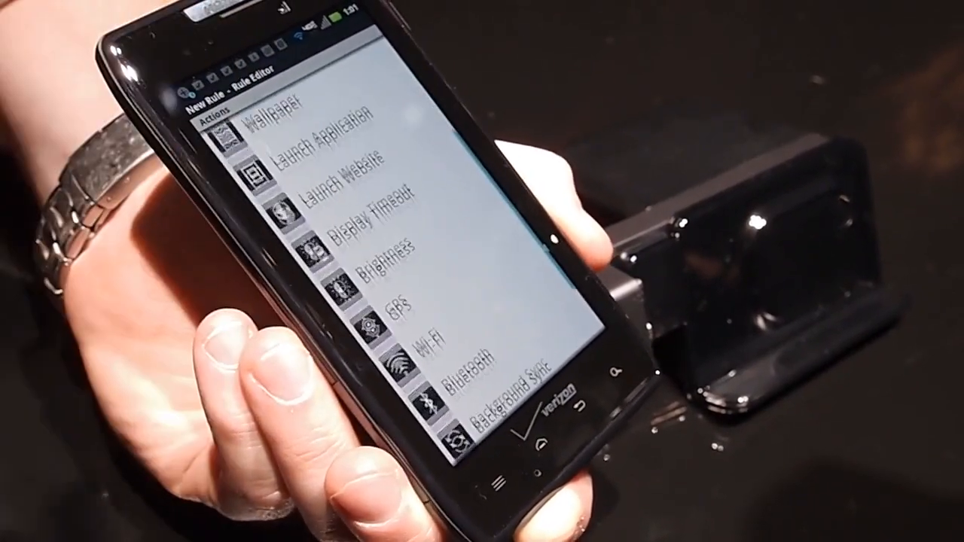
scroll("down", 3)
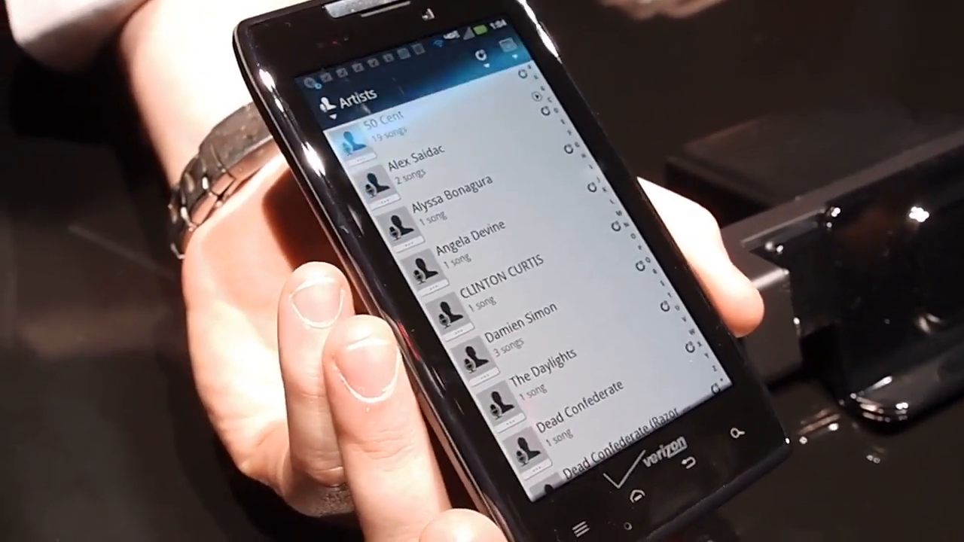
Scroll the Artists library past 50 Cent through later artists and back toward the top
scroll("down", 3)
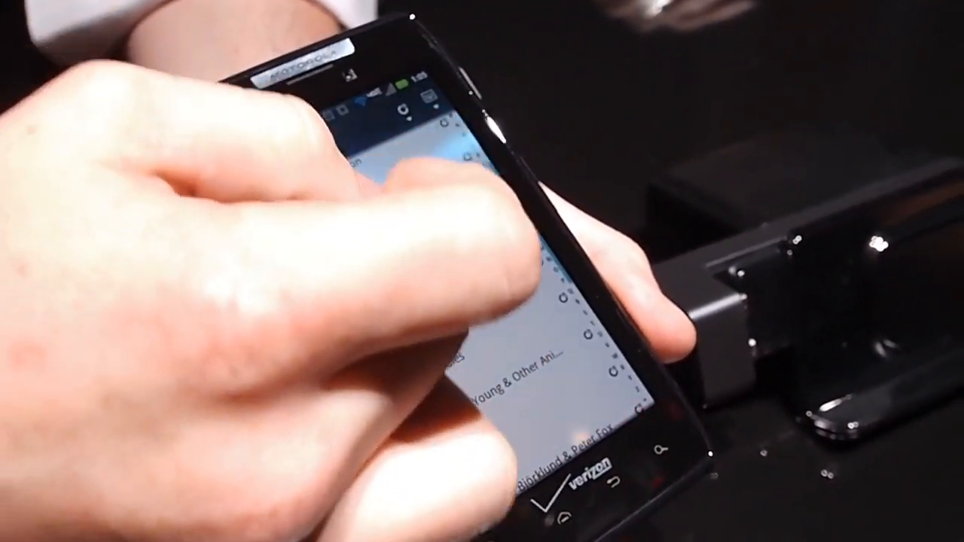
scroll("down", 3)
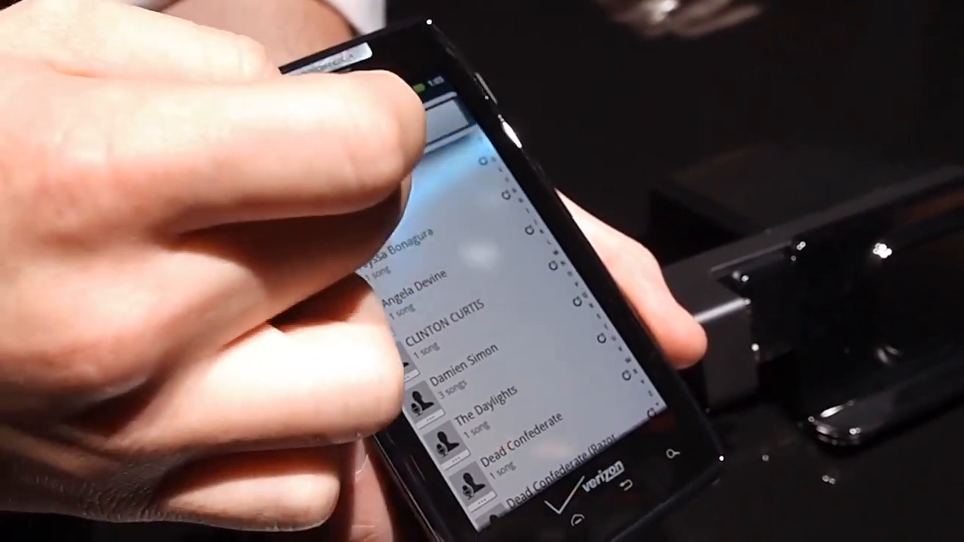